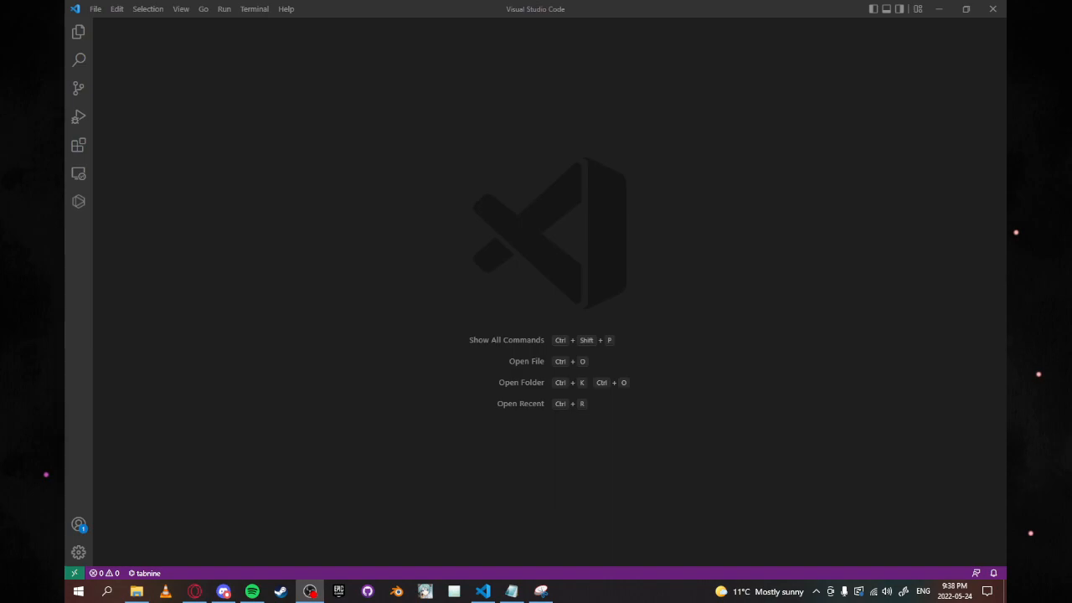
mouse_move(512, 476)
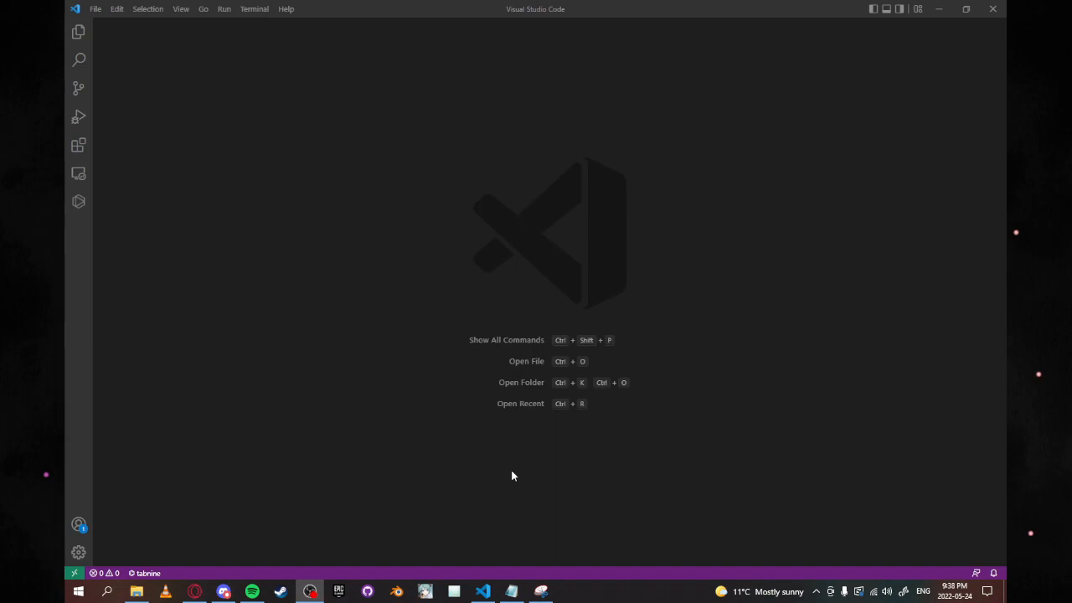
mouse_move(245, 419)
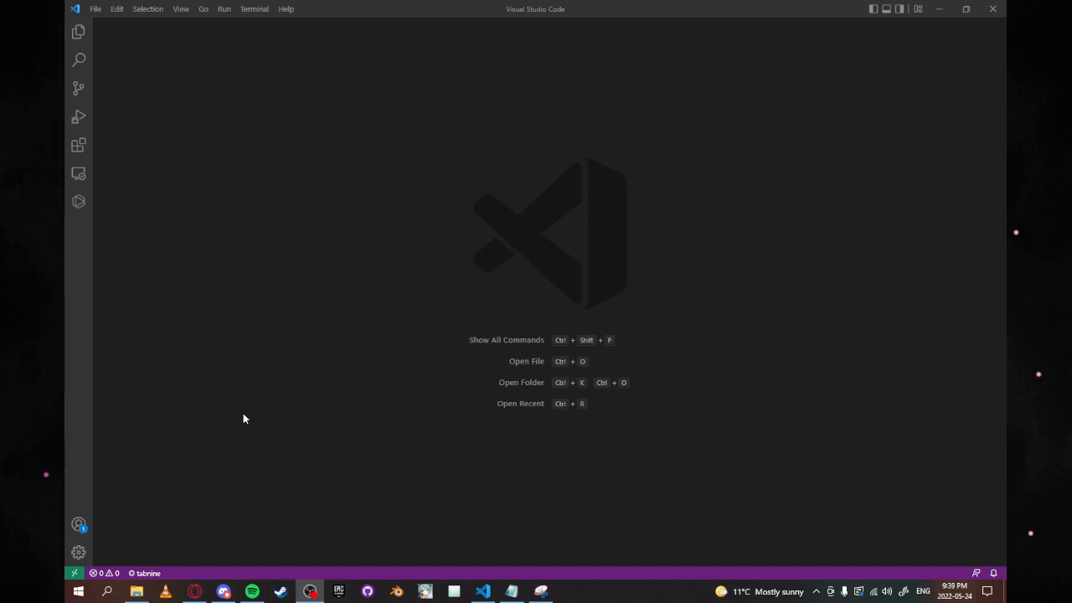
Step: Browse File Explorer to the mod's Testing folder containing config.json
left_click(136, 591)
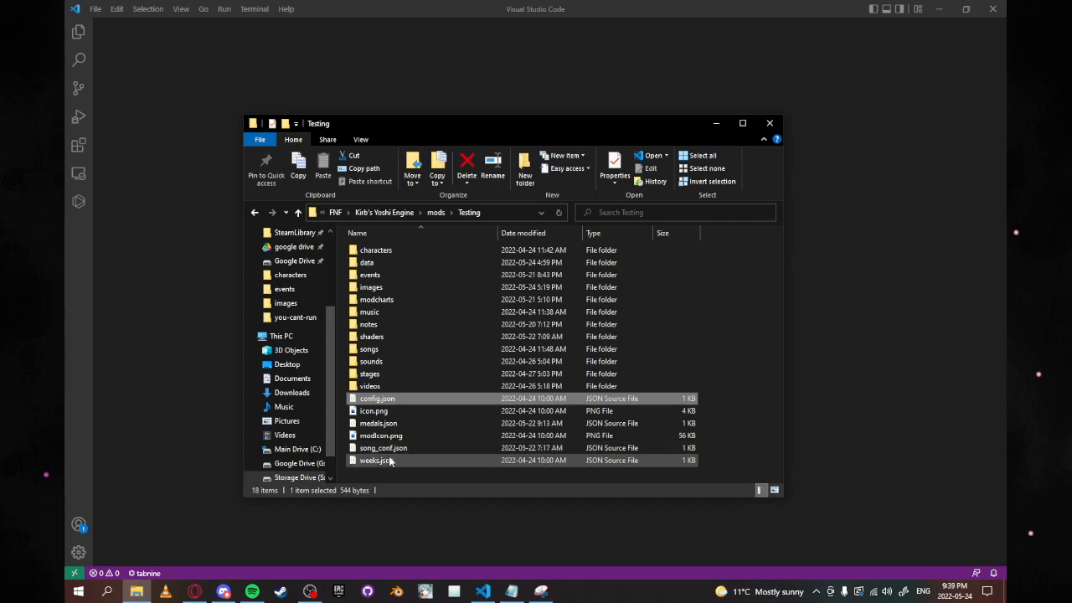
mouse_move(387, 402)
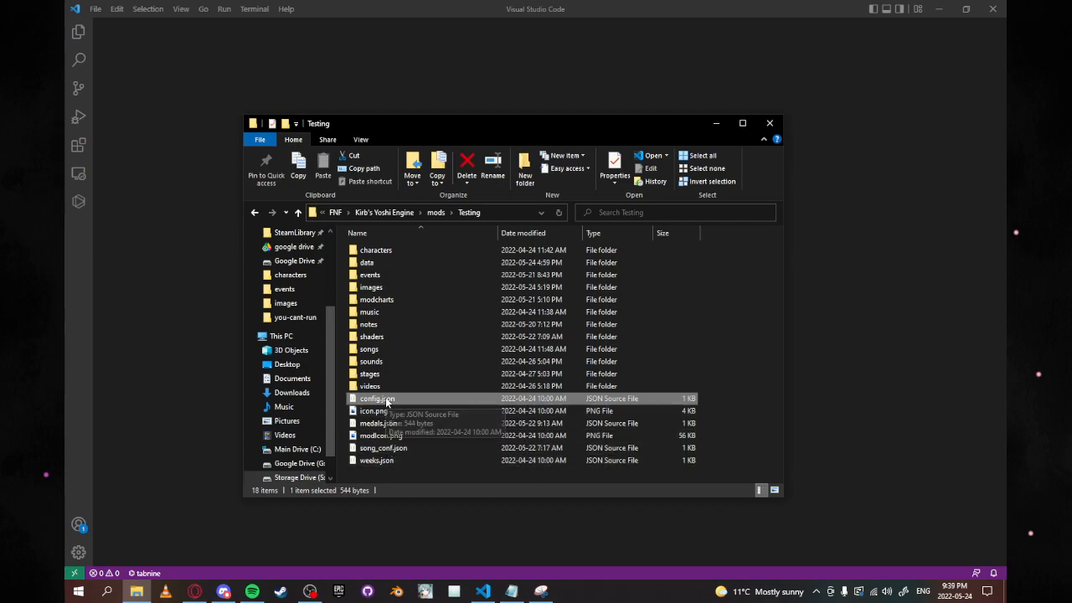
mouse_move(376, 399)
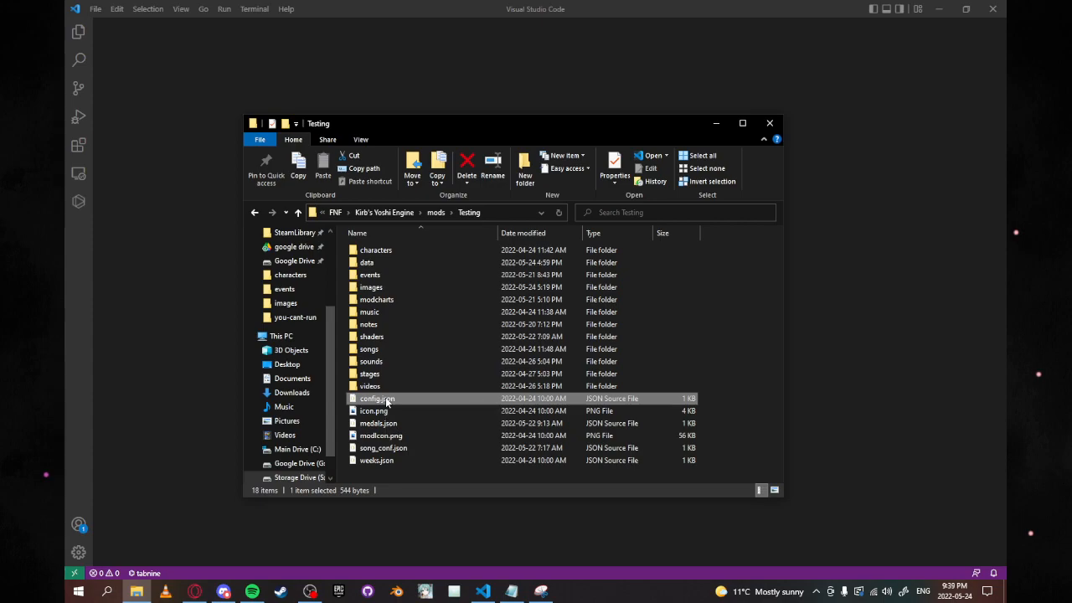
Step: Open config.json and replace the intro authors with Dave, Billy, Kyle and Kirb
double_click(377, 398)
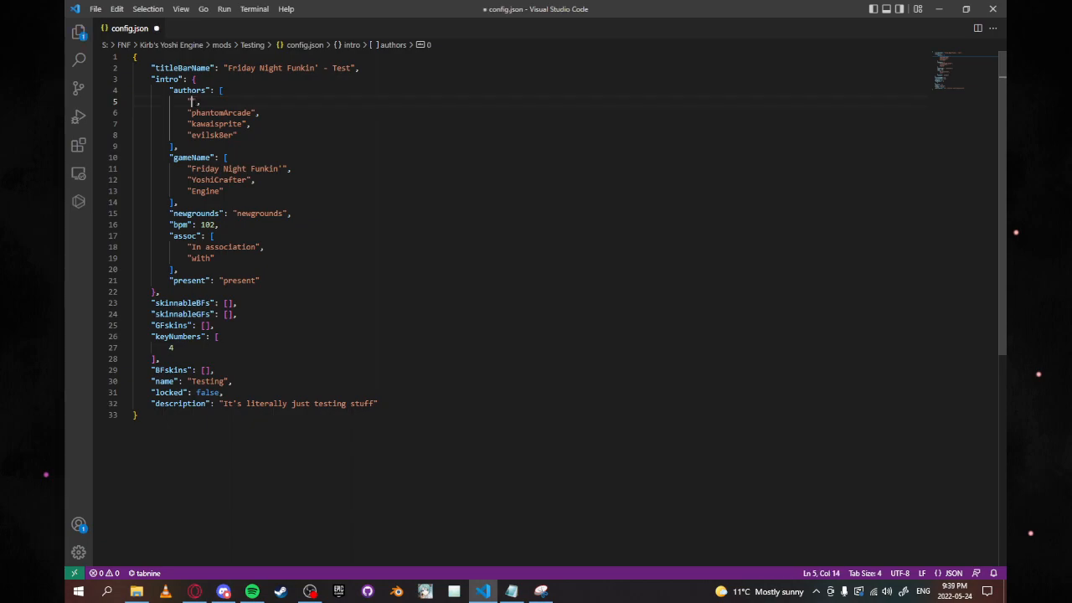
type("Dave")
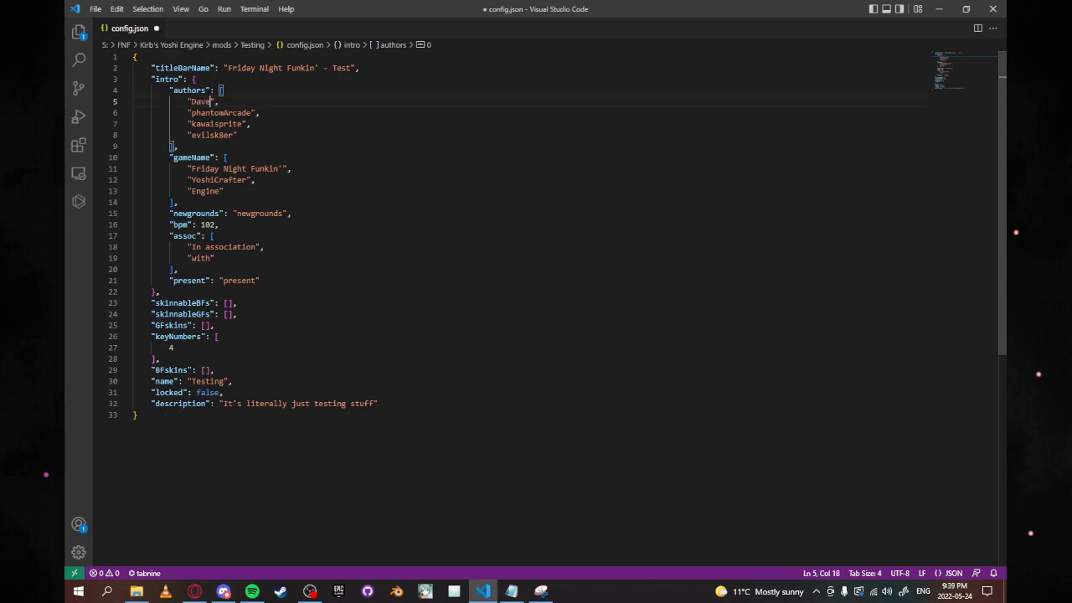
double_click(221, 112)
type("\"Billy")
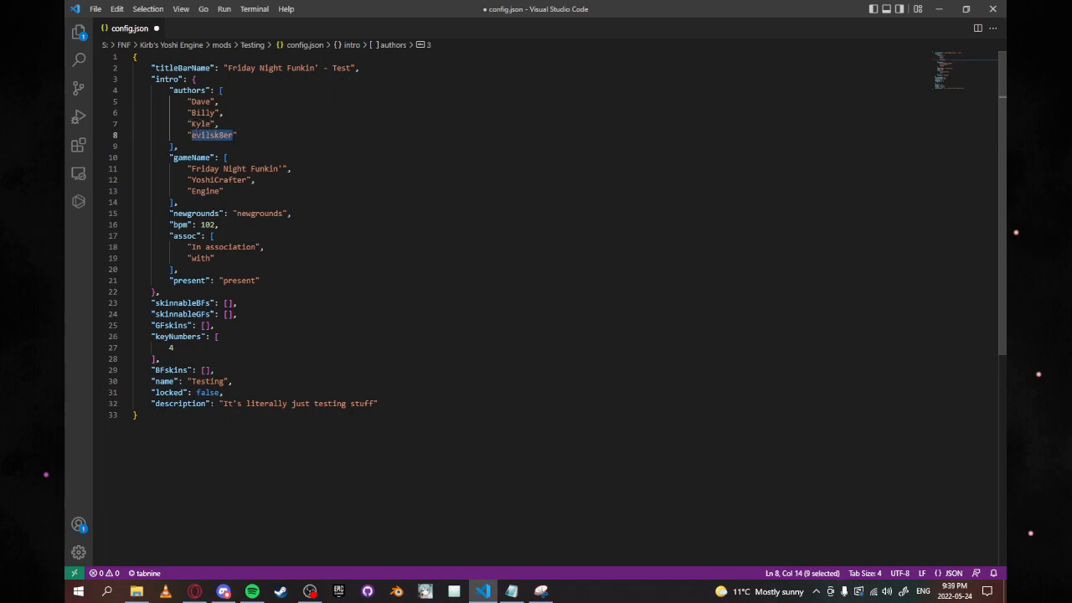
type("kIRB\"")
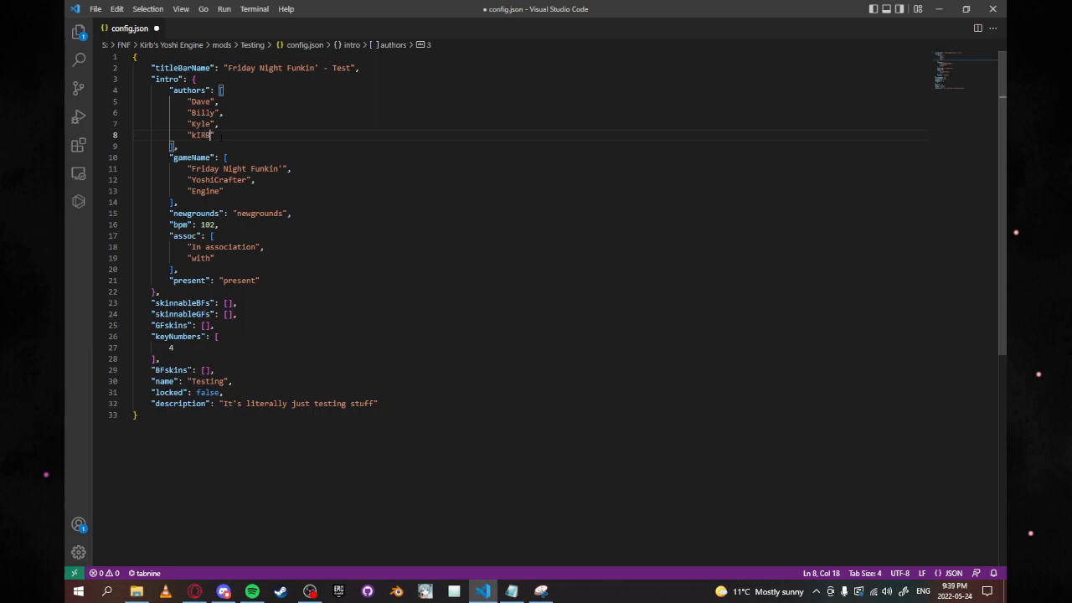
key("BackSpace")
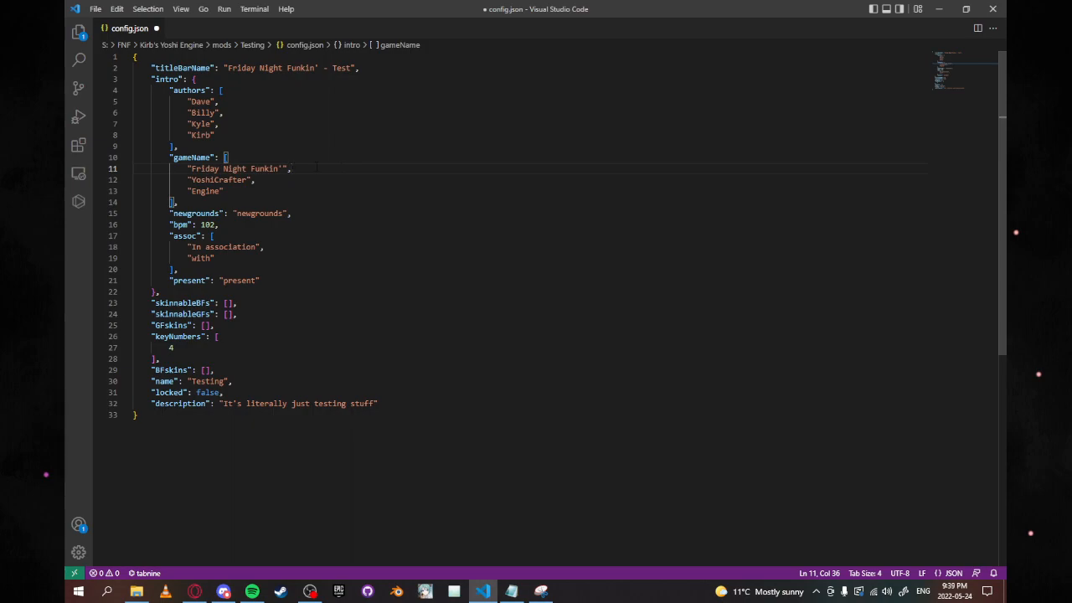
Step: Replace YoshiCrafter and Engine in gameName with Vs and Your Mom
double_click(234, 167)
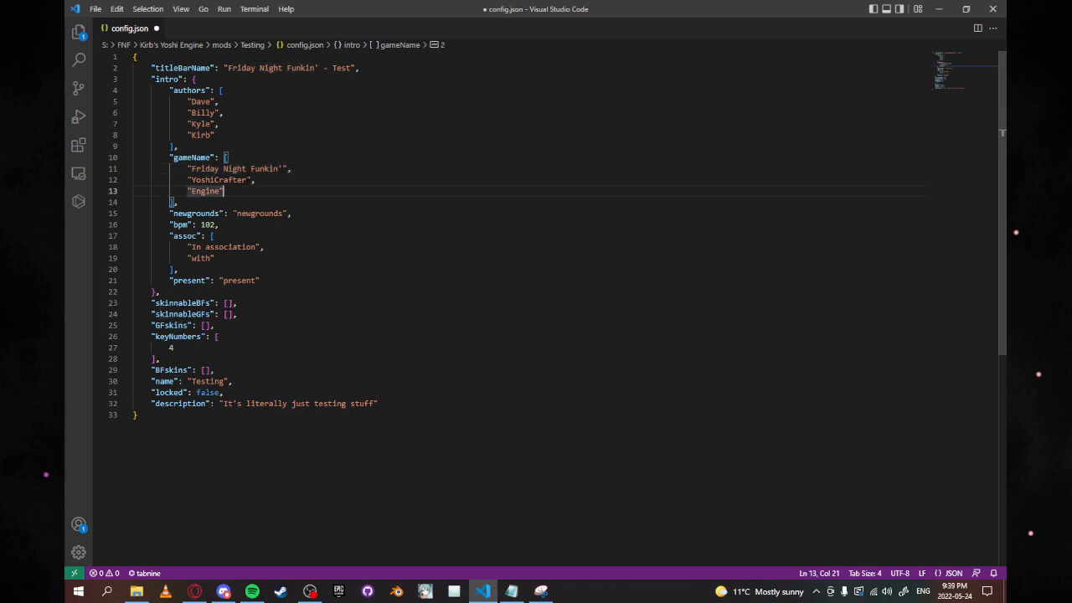
double_click(217, 179)
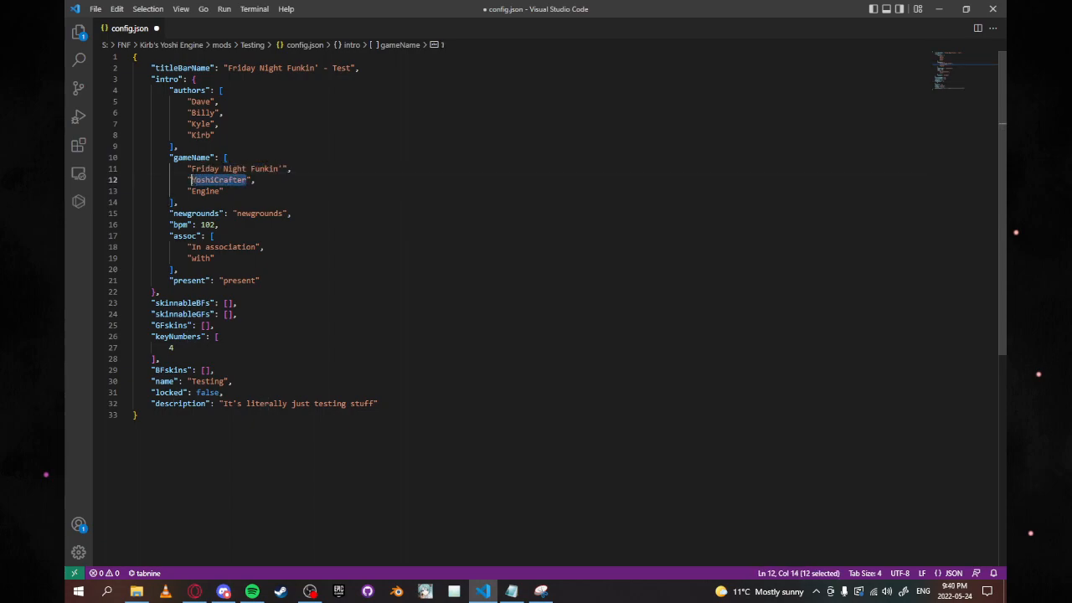
type("Vs")
left_click(206, 191)
type("\"Your Mom")
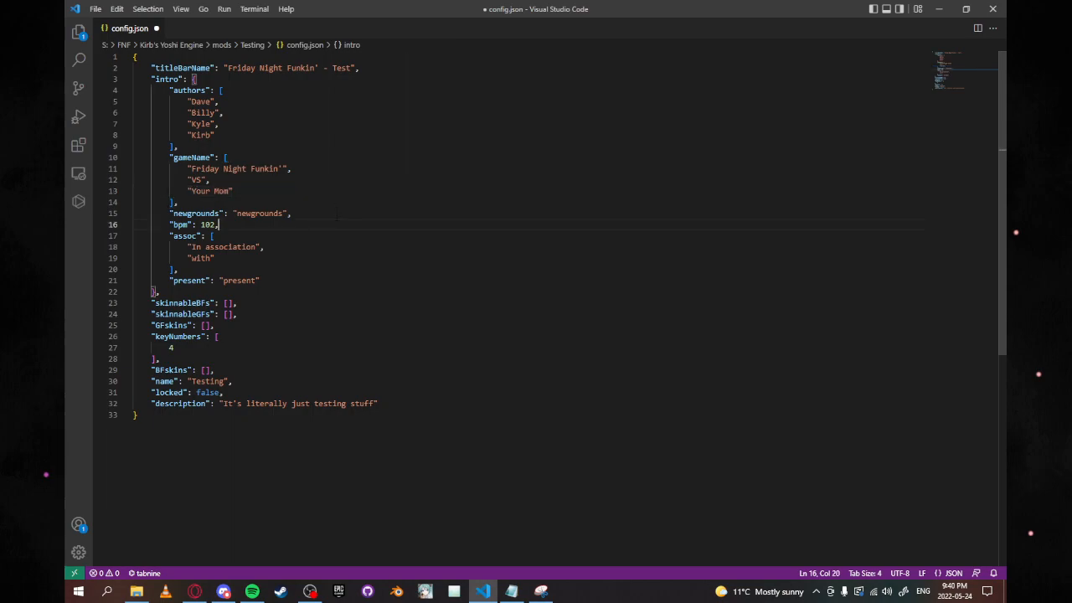
Step: Set the newgrounds value to "Your Mom" and the present value to "Documents"
double_click(257, 213)
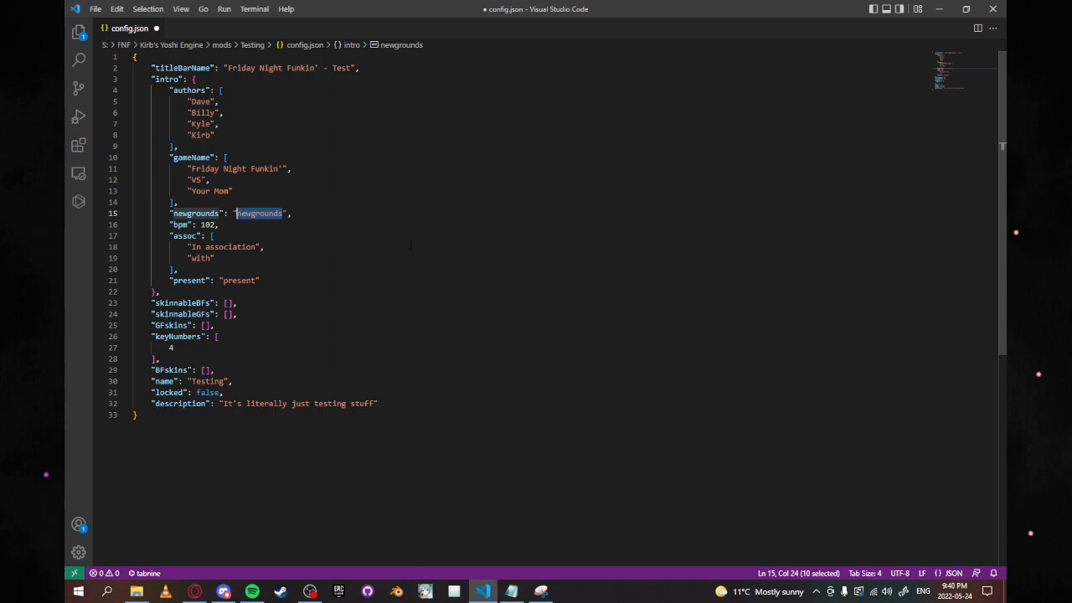
type("Your Mom")
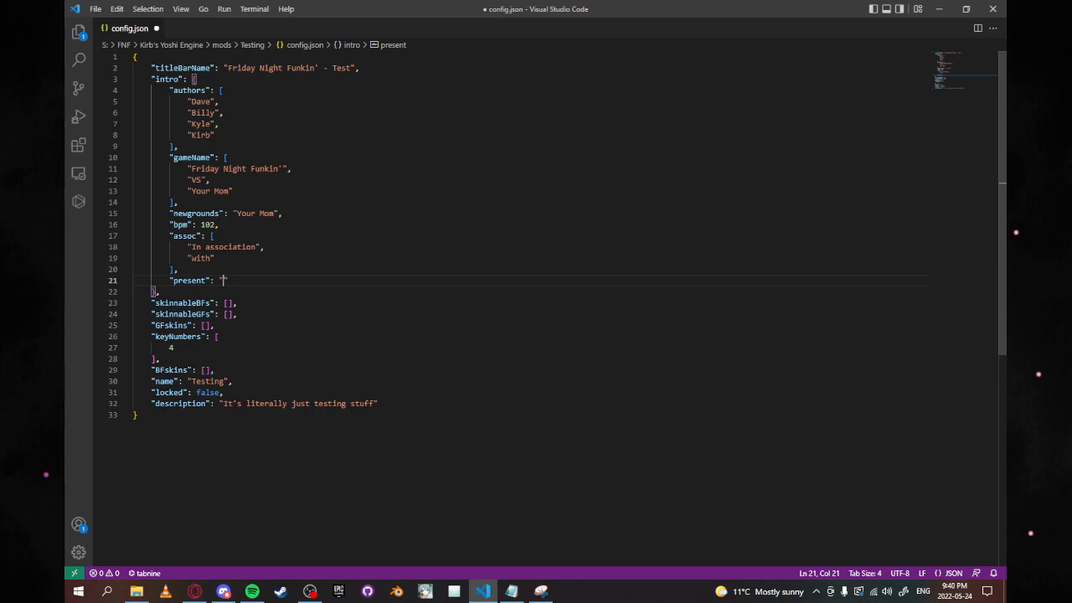
type("Documentation")
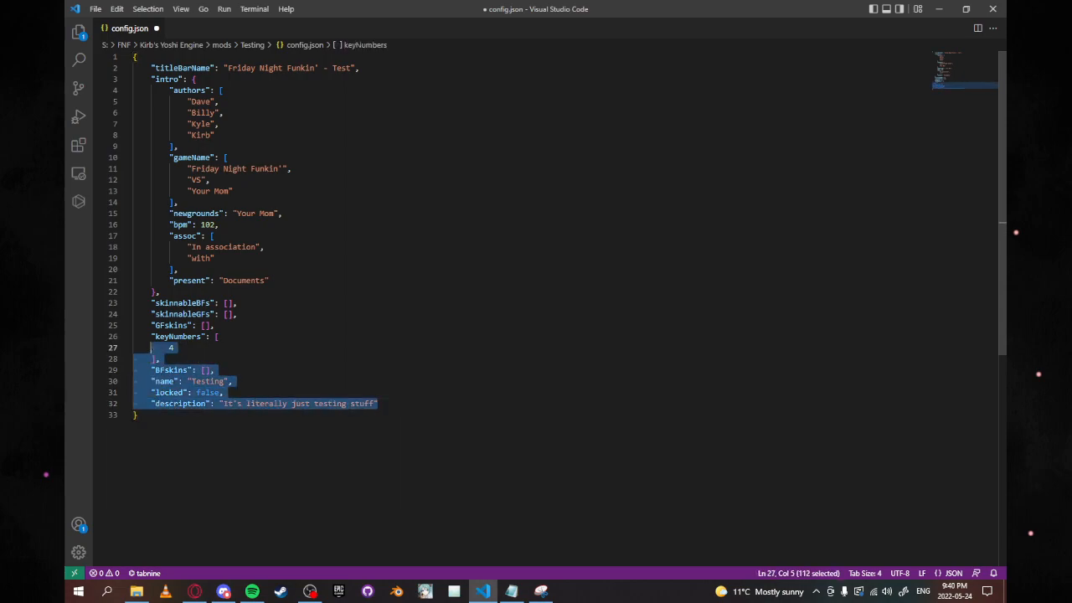
Step: Save config.json and show the Kirb's Yoshi Engine folder in File Explorer
left_click(221, 392)
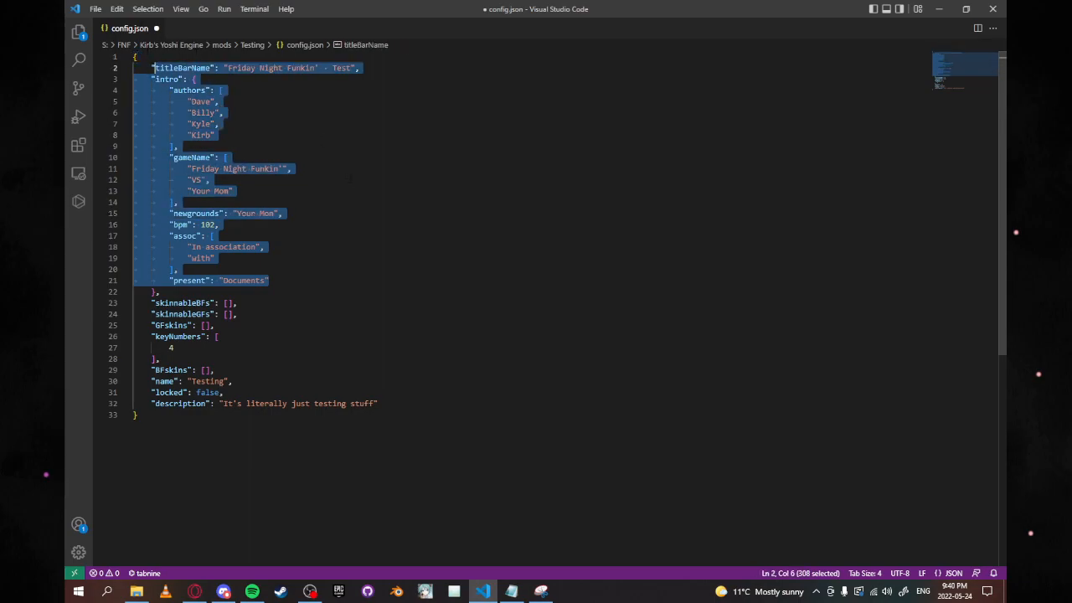
left_click(207, 179)
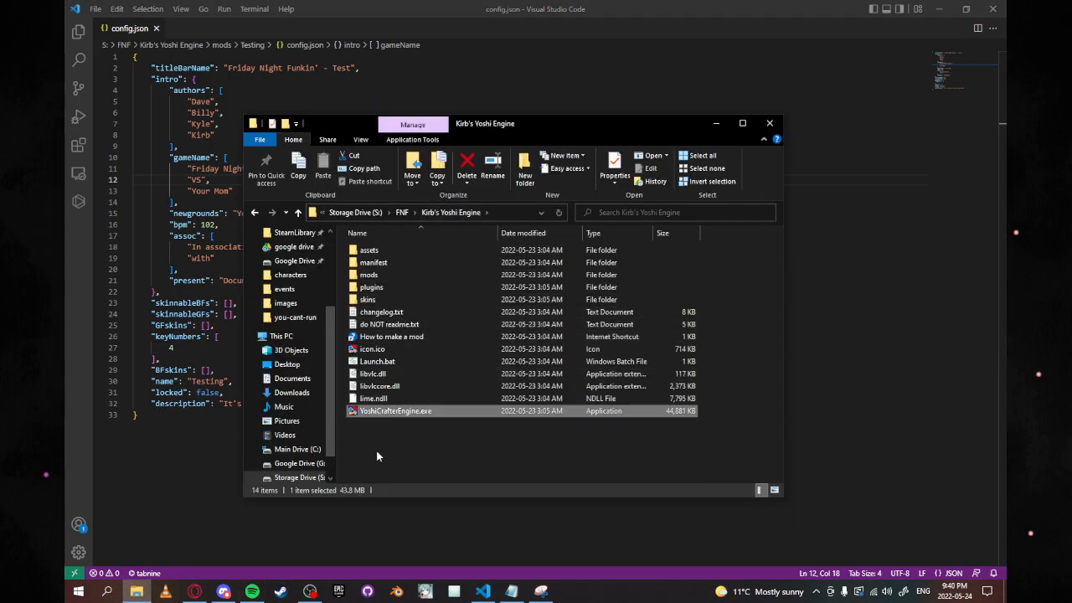
Step: Launch YoshiCrafterEngine.exe and return to the saved config.json in VS Code
double_click(396, 410)
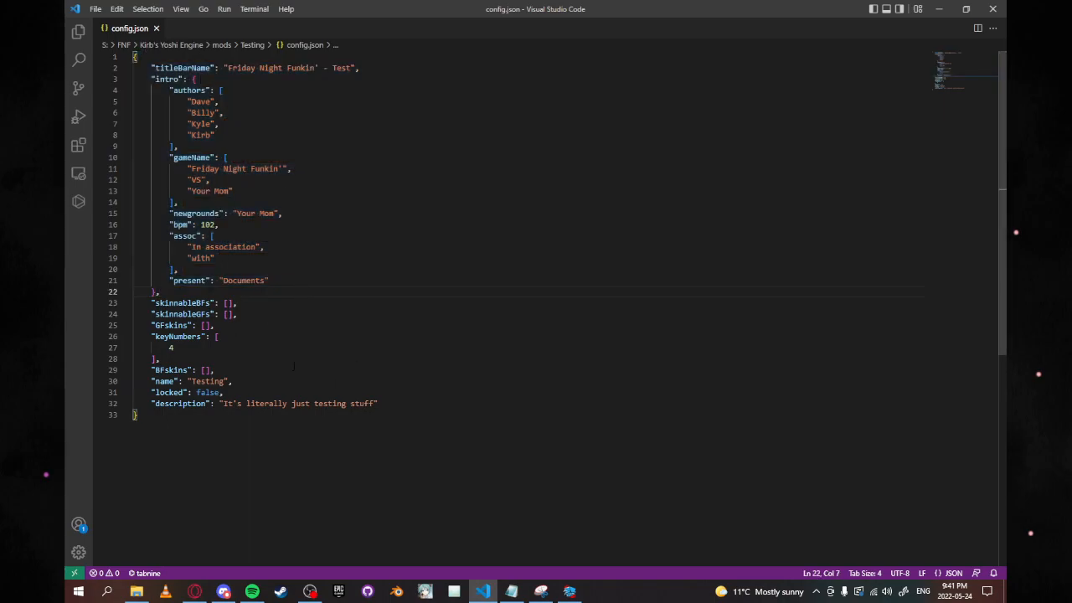
left_click(159, 292)
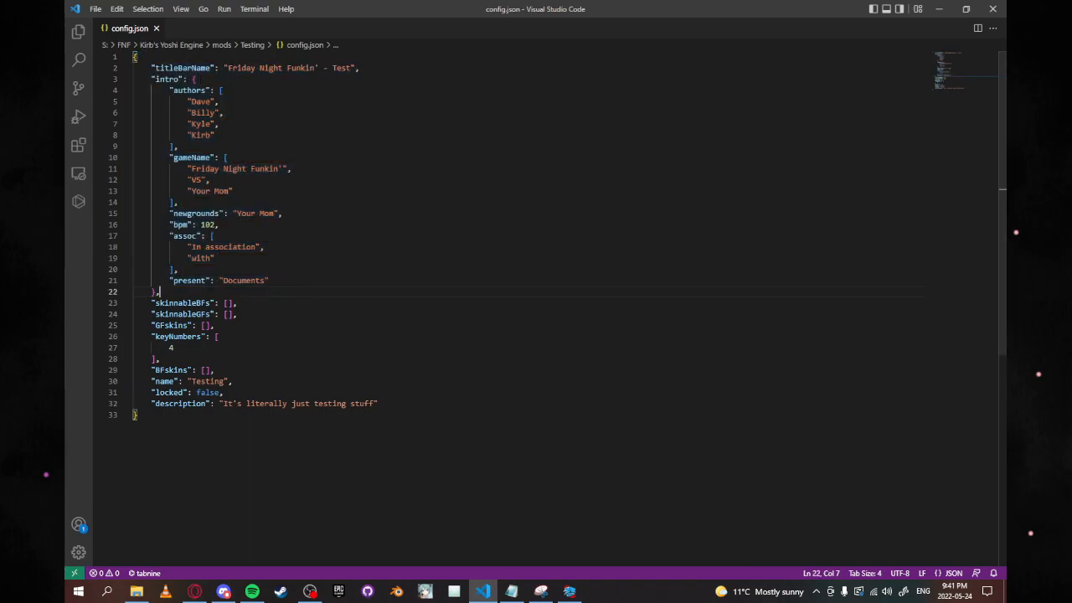